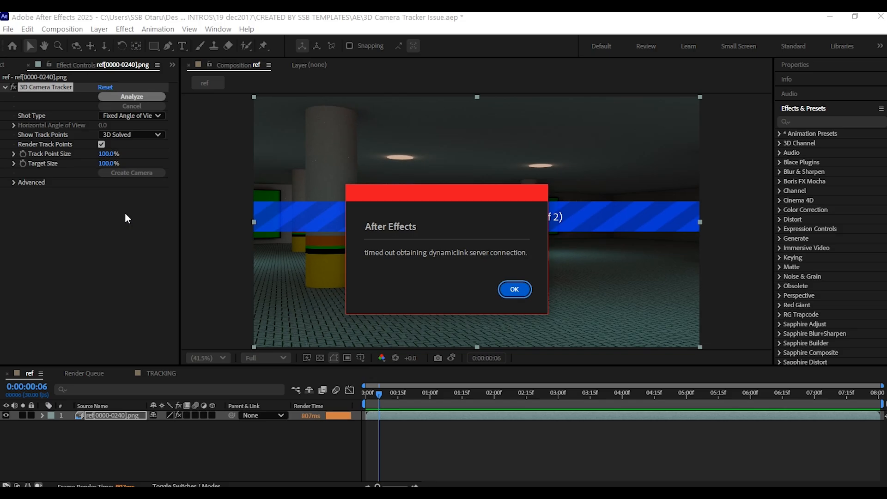
- Dismiss the 'timed out obtaining dynamiclink server connection' alert
{"action": "left_click", "coordinate": [514, 289]}
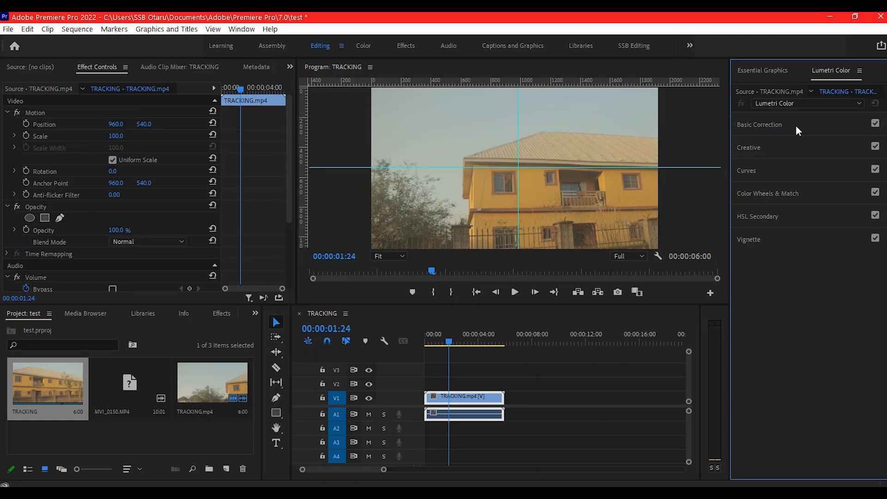
- Grade the TRACKING clip with the Cinelike D to Rec709.cube input LUT in Lumetri Color
{"action": "left_click", "coordinate": [758, 124]}
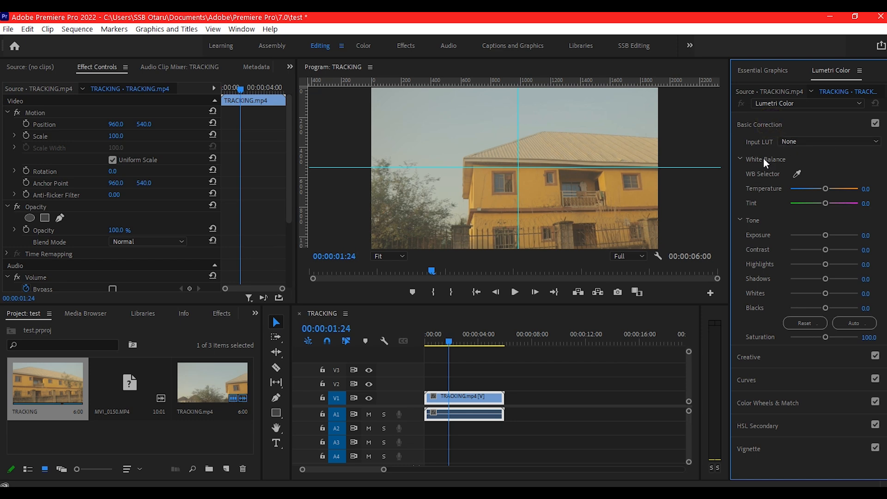
{"action": "left_click", "coordinate": [828, 141]}
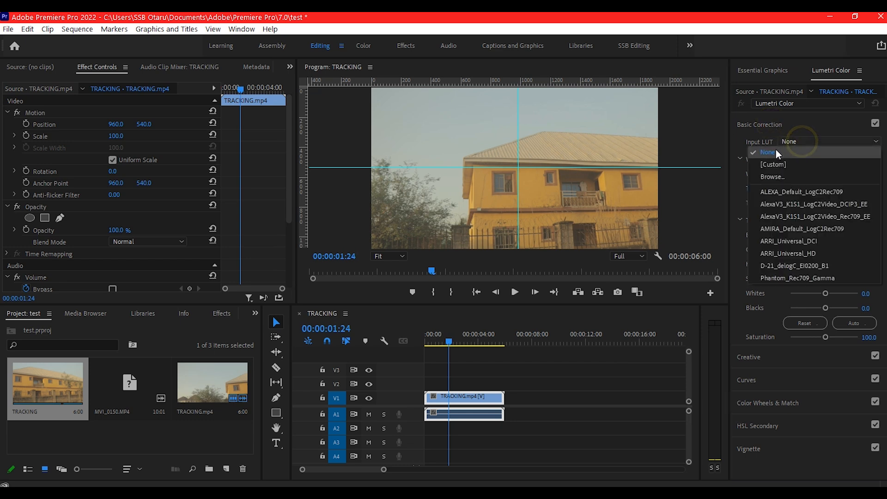
{"action": "mouse_move", "coordinate": [785, 168]}
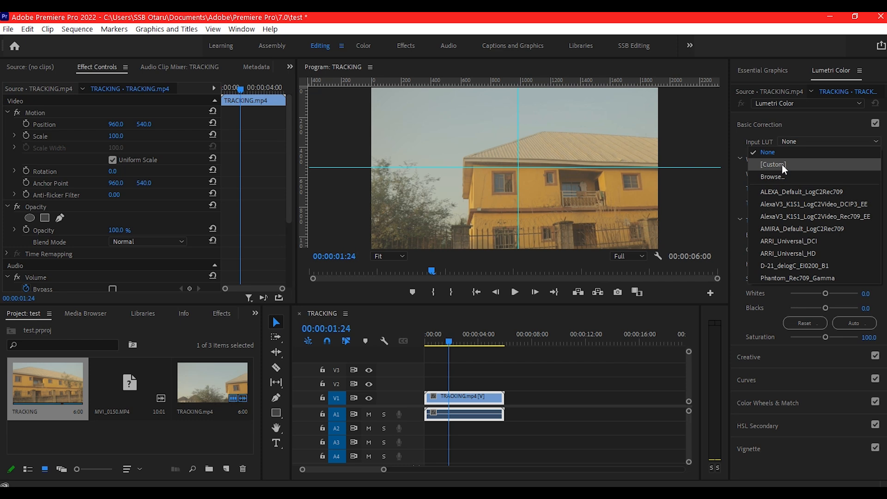
{"action": "left_click", "coordinate": [771, 176]}
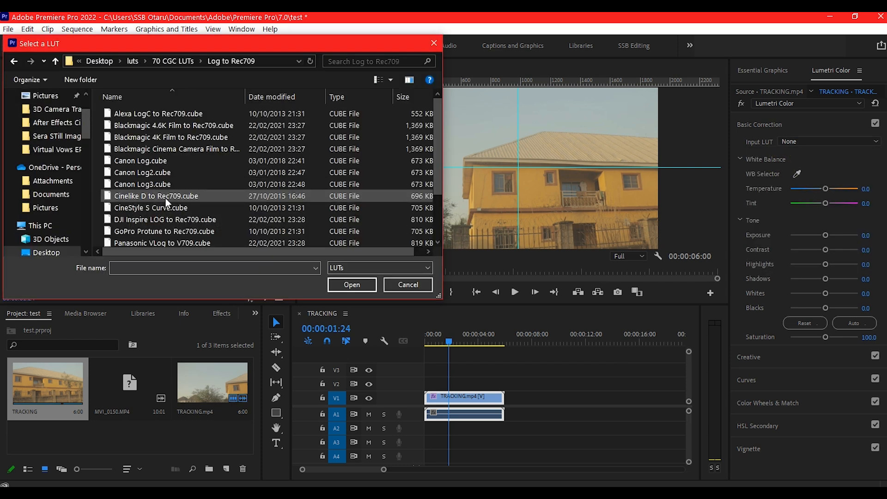
{"action": "left_click", "coordinate": [350, 284]}
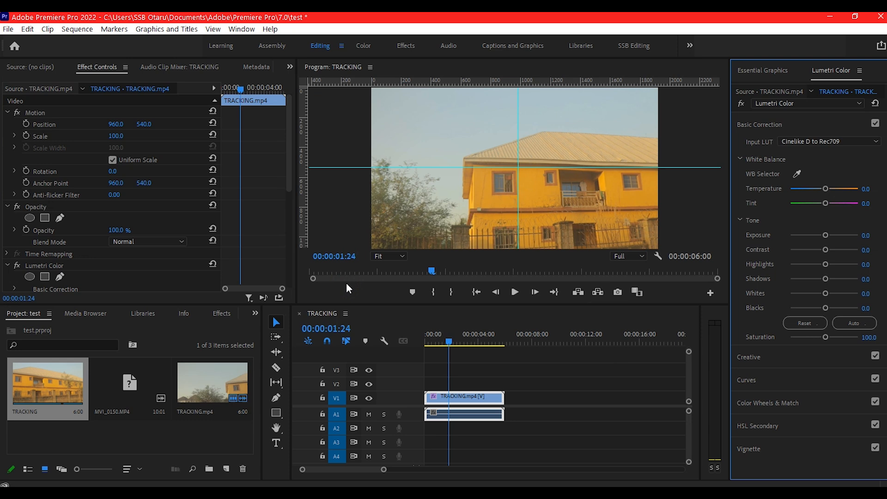
{"action": "left_click", "coordinate": [827, 142]}
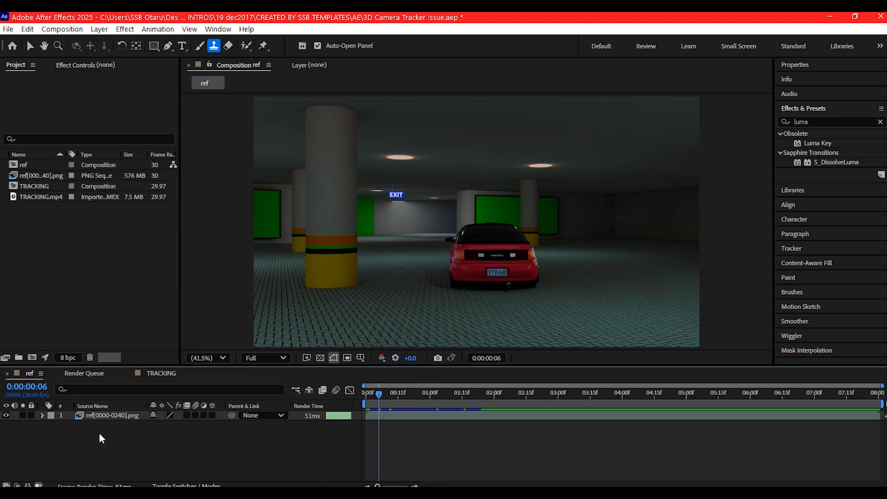
{"action": "mouse_move", "coordinate": [28, 441]}
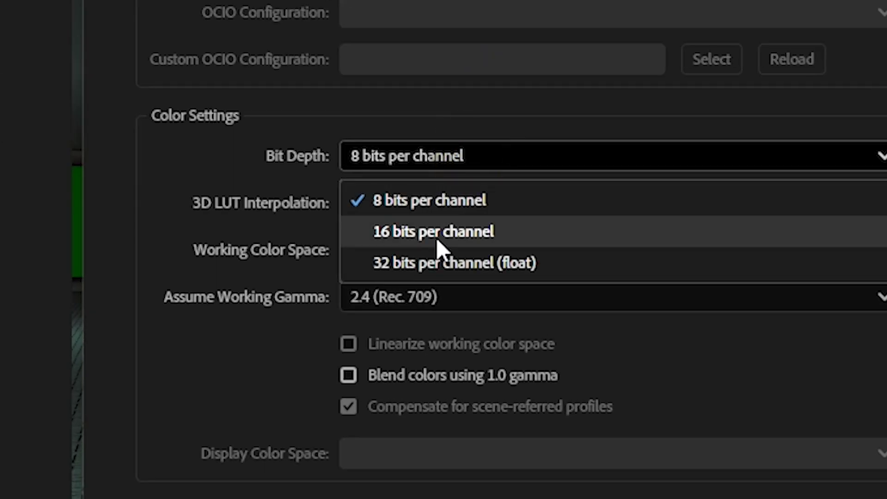
- Set the project bit depth to 32 bits per channel (float)
{"action": "left_click", "coordinate": [453, 261]}
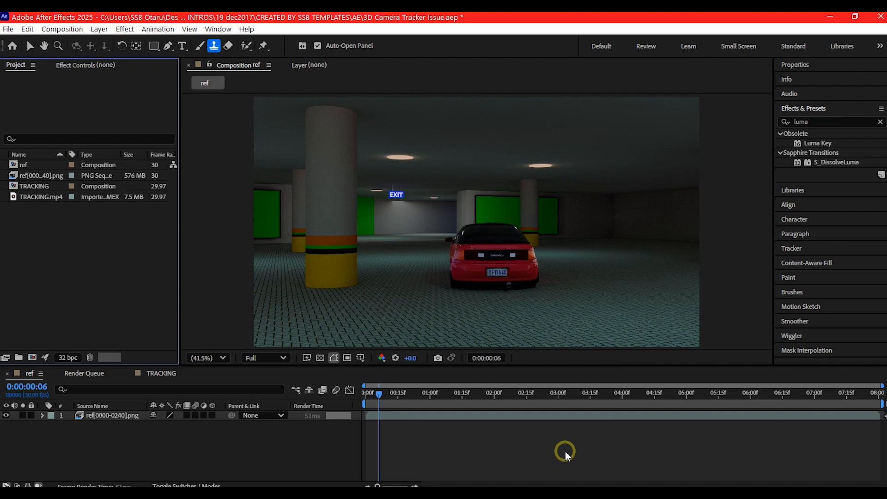
{"action": "mouse_move", "coordinate": [449, 380]}
{"action": "type", "text": "3d ca"}
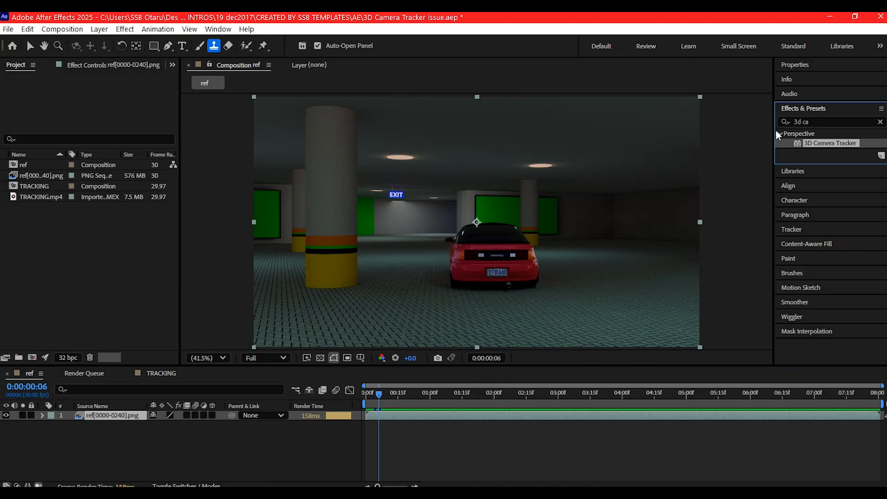
- Apply the 3D Camera Tracker effect to the ref layer
{"action": "double_click", "coordinate": [829, 142]}
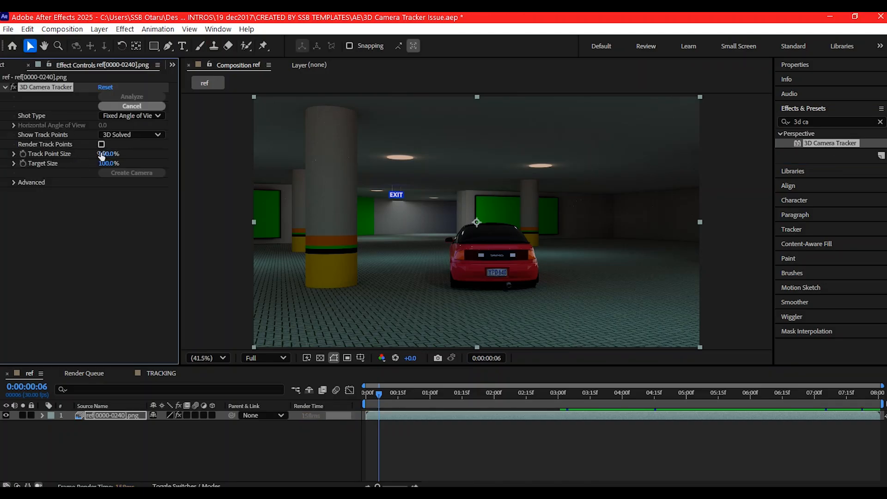
{"action": "left_click", "coordinate": [131, 96]}
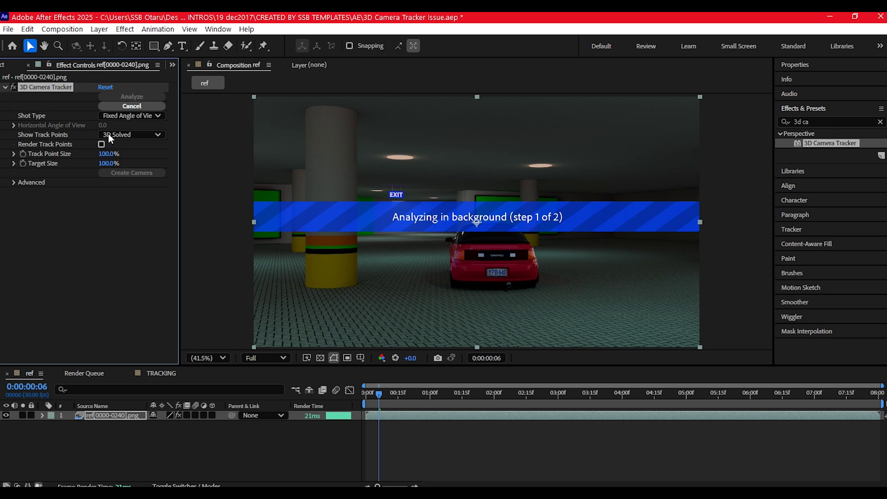
{"action": "mouse_move", "coordinate": [123, 166]}
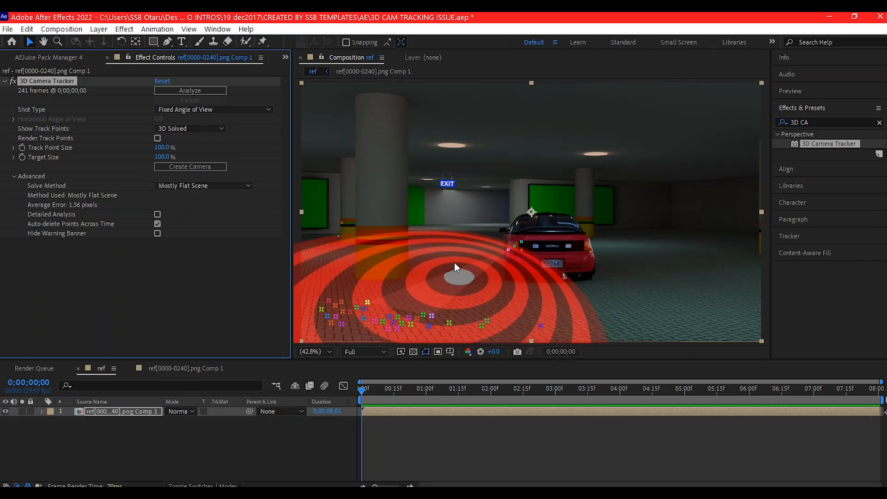
- Create a 3D Tracker Camera and a text layer at track points near the car
{"action": "left_click", "coordinate": [189, 166]}
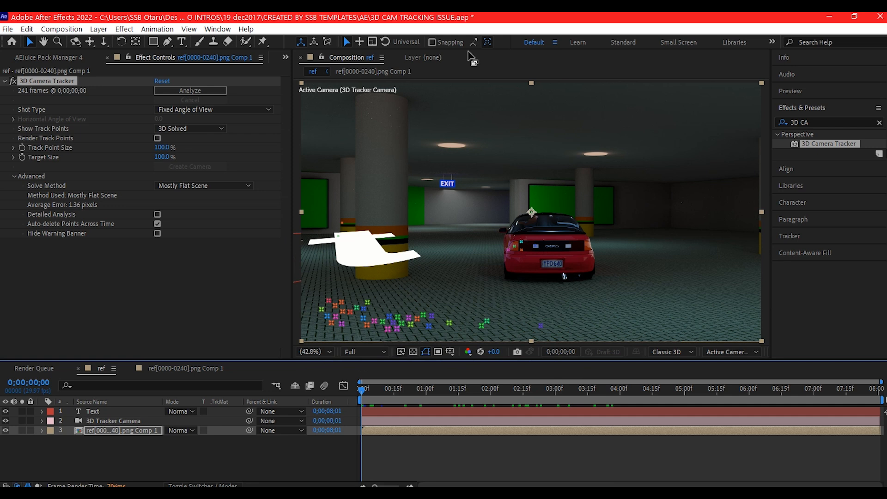
{"action": "right_click", "coordinate": [489, 257]}
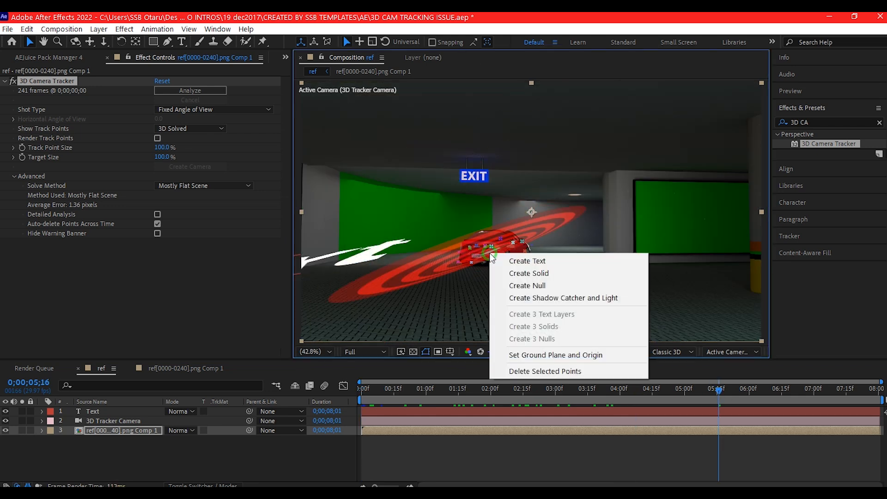
{"action": "left_click", "coordinate": [526, 260]}
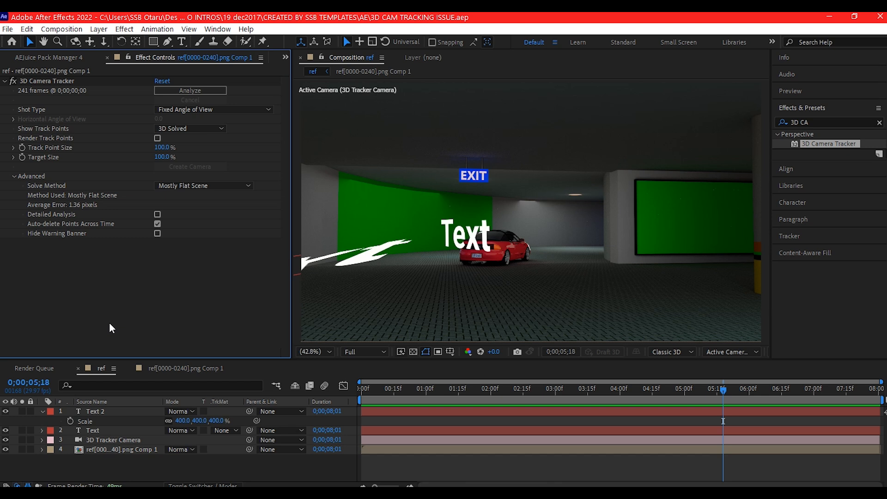
{"action": "mouse_move", "coordinate": [50, 400]}
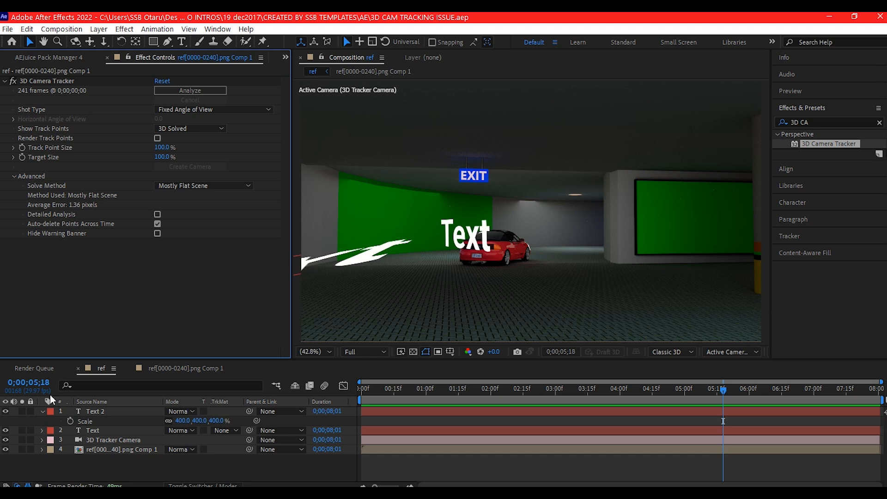